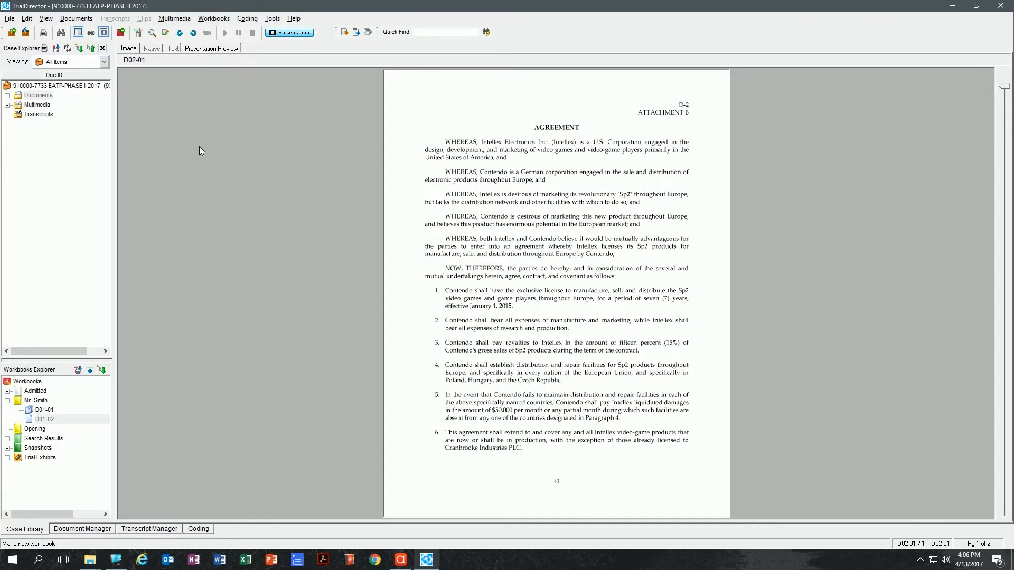
Launch Presentation mode and bring up the presentation's main options list.
{"action": "left_click", "coordinate": [289, 33]}
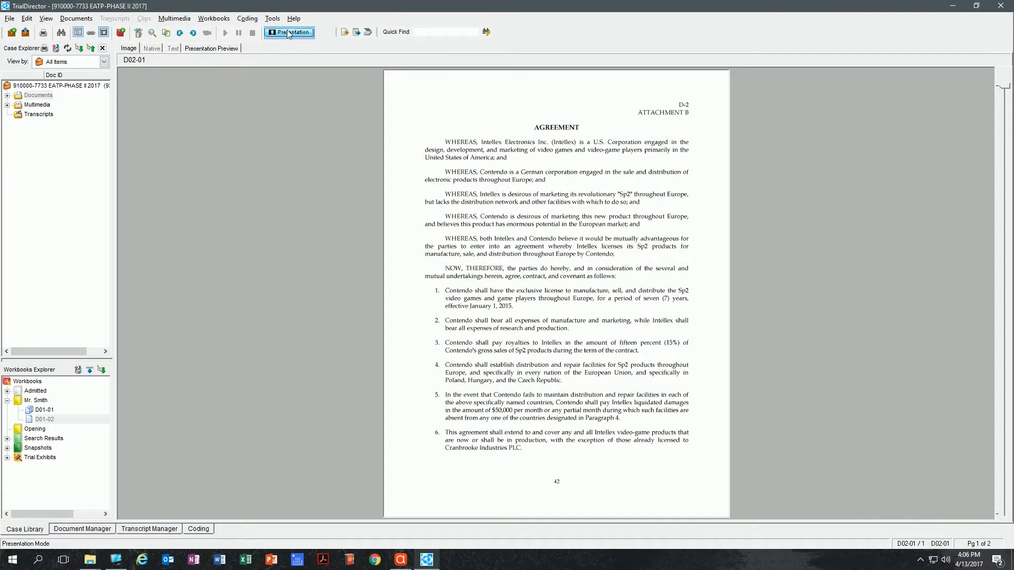
{"action": "mouse_move", "coordinate": [289, 32]}
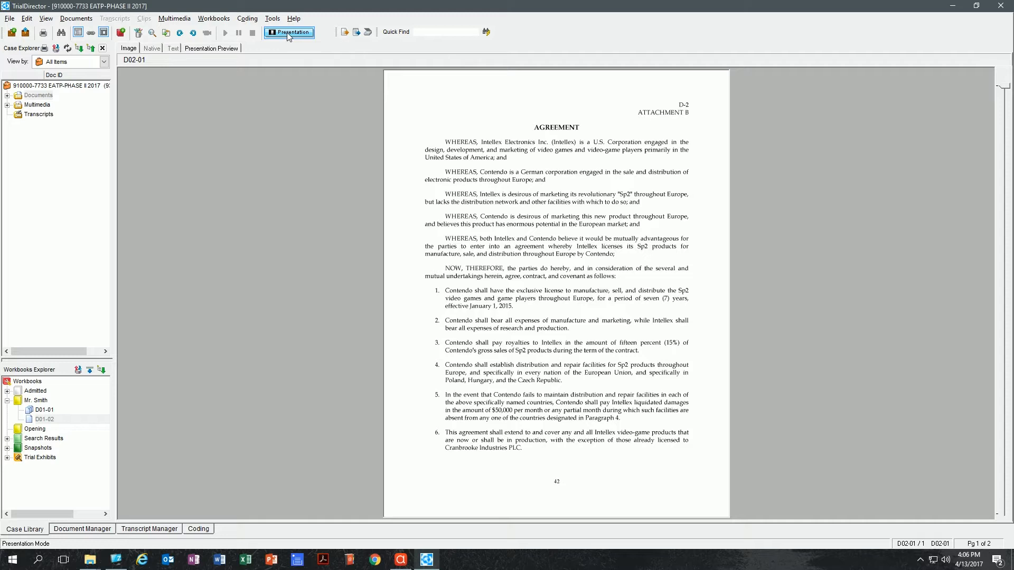
{"action": "mouse_move", "coordinate": [289, 32]}
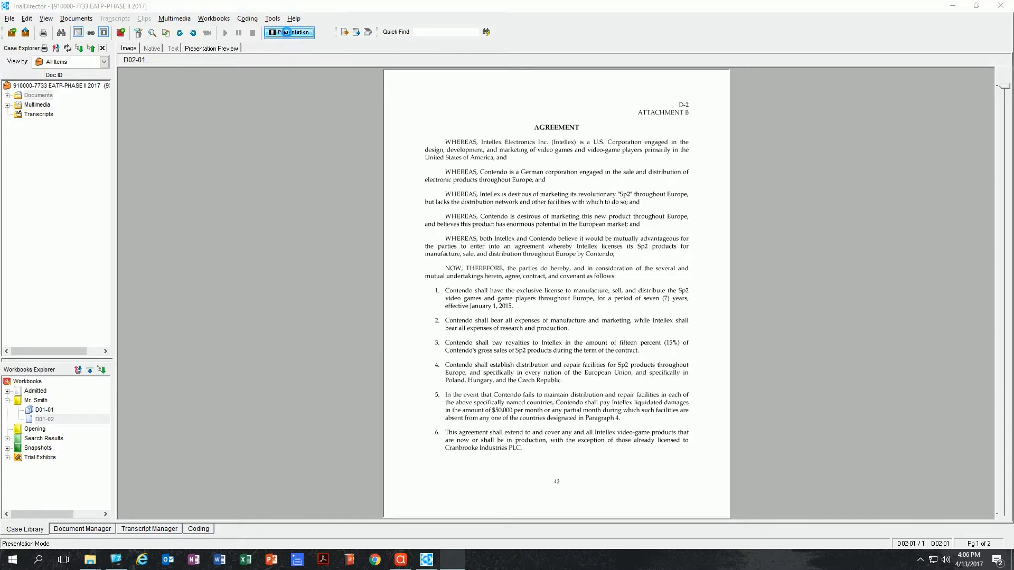
{"action": "left_click", "coordinate": [288, 31]}
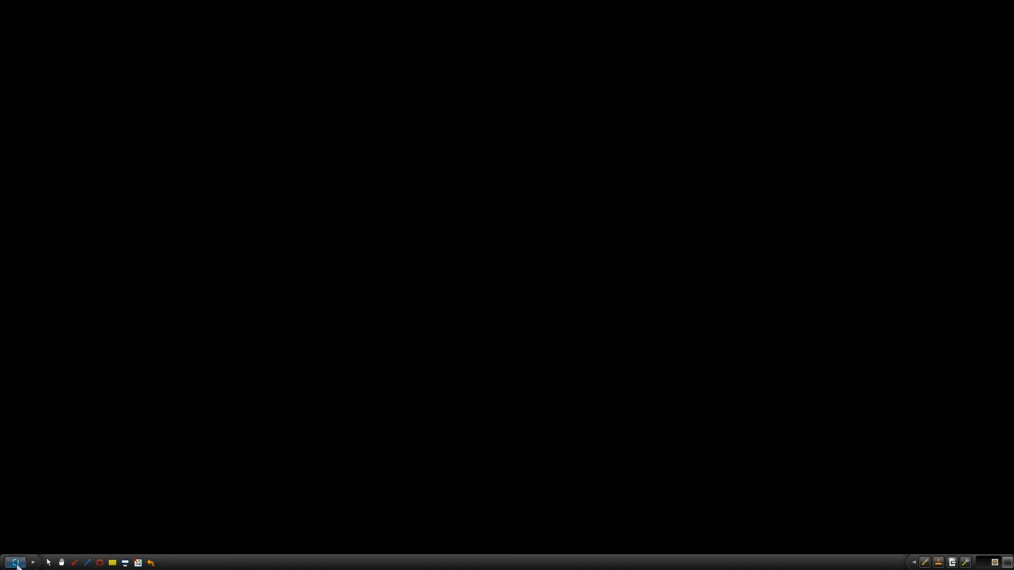
{"action": "left_click", "coordinate": [14, 562]}
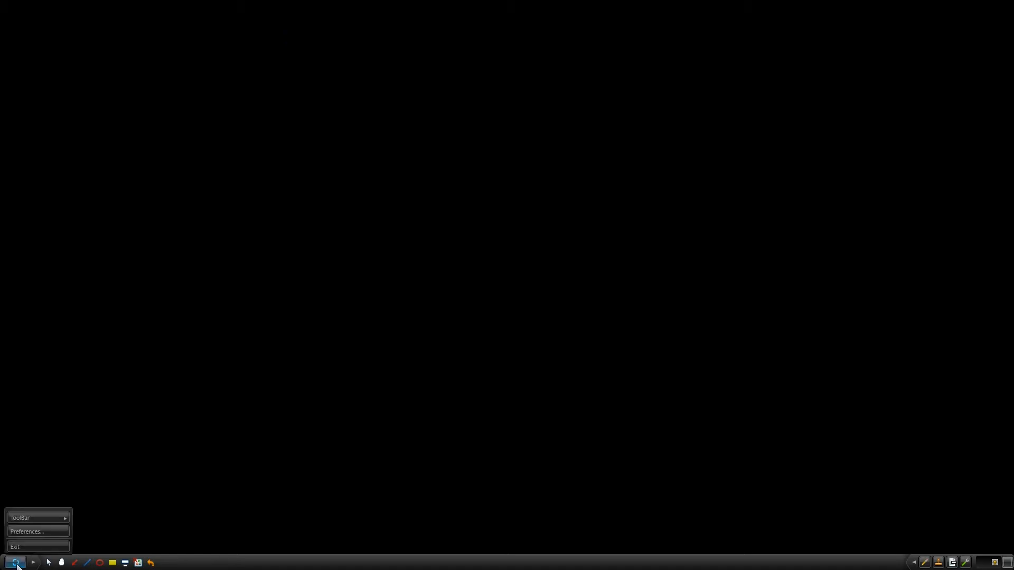
{"action": "left_click", "coordinate": [15, 562]}
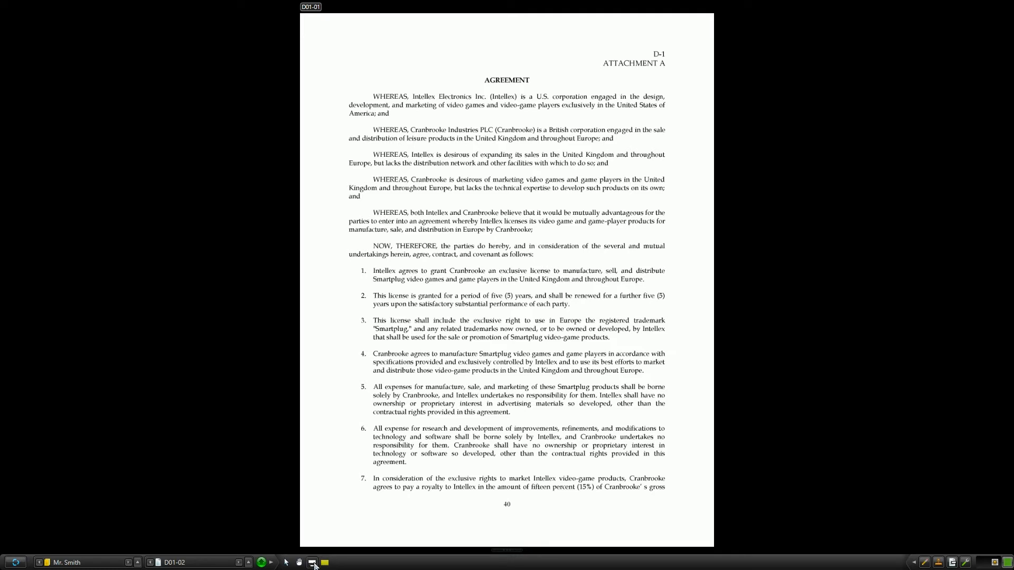
{"action": "mouse_move", "coordinate": [313, 564]}
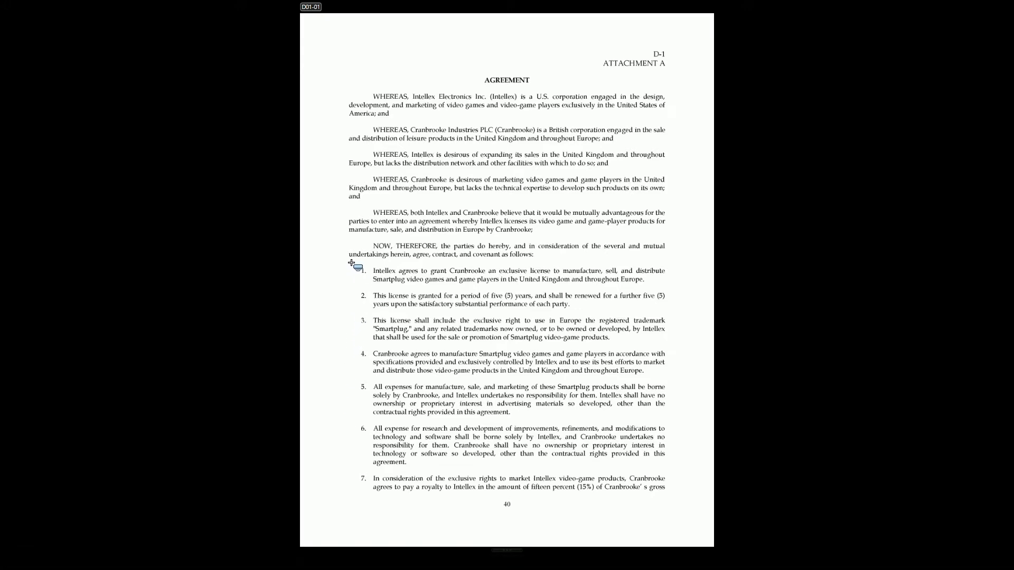
{"action": "left_click_drag", "start_coordinate": [352, 264], "coordinate": [659, 308]}
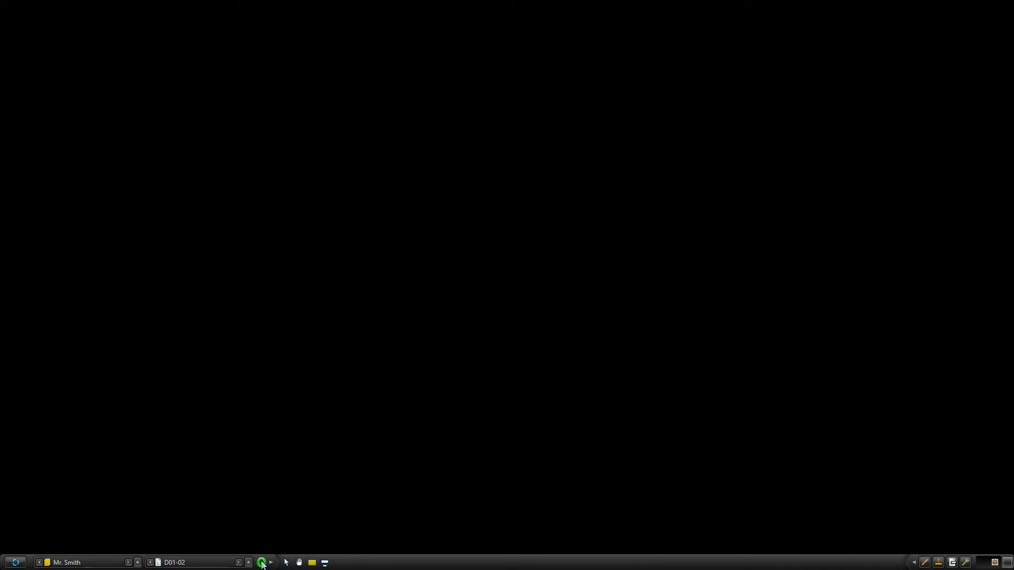
Load exhibit D01-02 and show its second page with the signatures.
{"action": "left_click", "coordinate": [262, 562]}
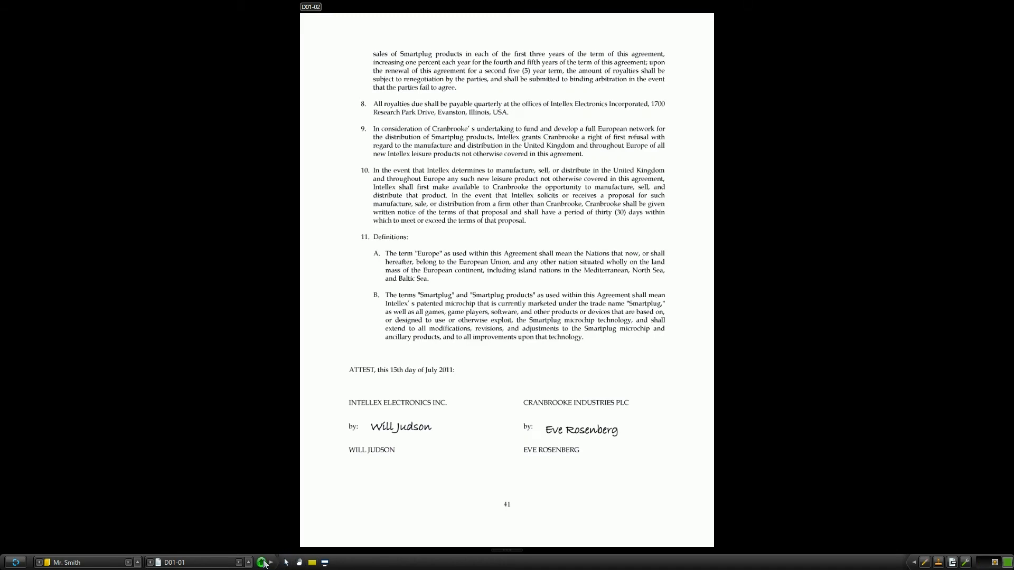
{"action": "left_click", "coordinate": [247, 562]}
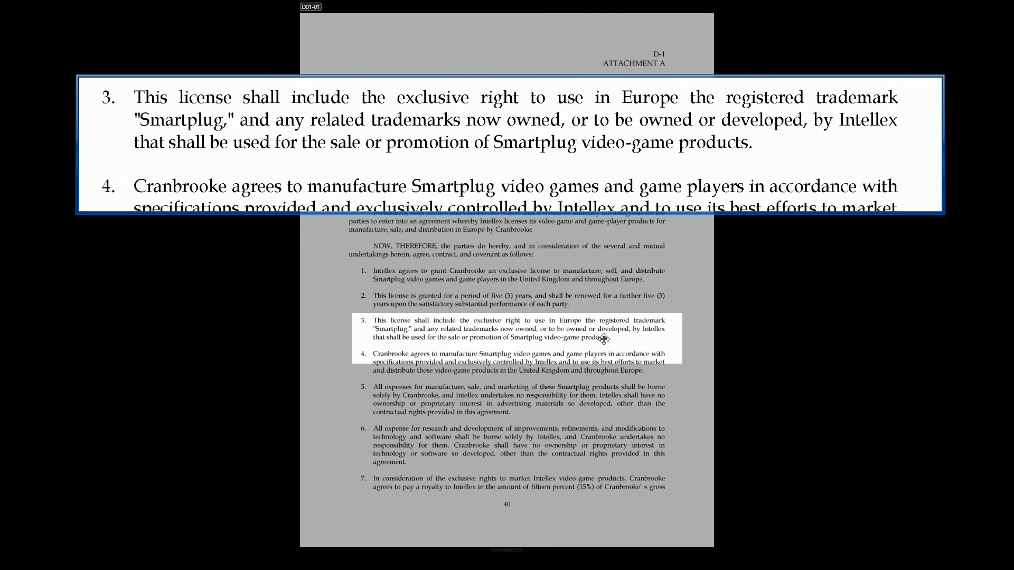
{"action": "mouse_move", "coordinate": [603, 338]}
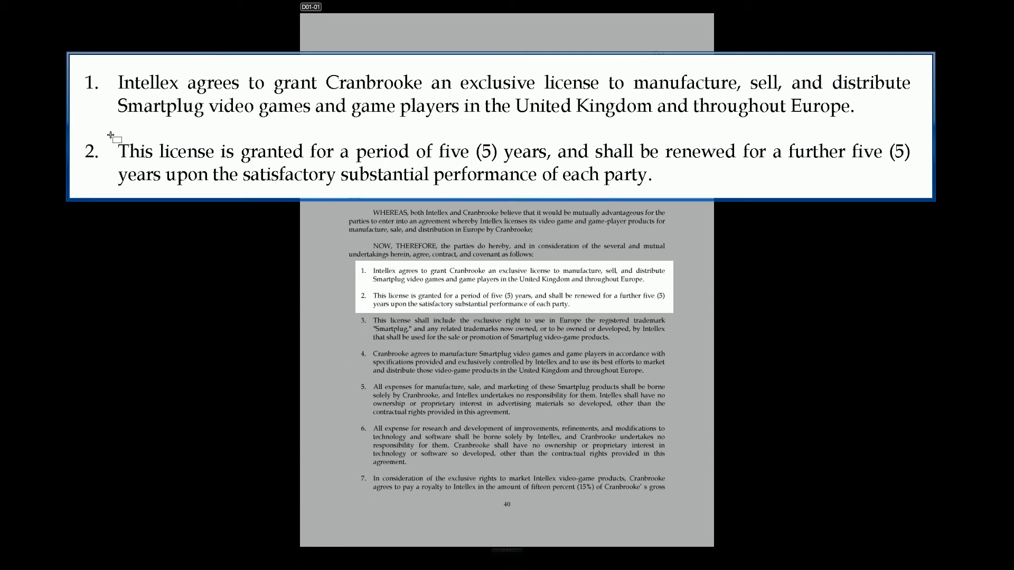
Highlight 'This license is granted for a period of five (5) years' yellow in the callout.
{"action": "left_click_drag", "start_coordinate": [115, 150], "coordinate": [547, 151]}
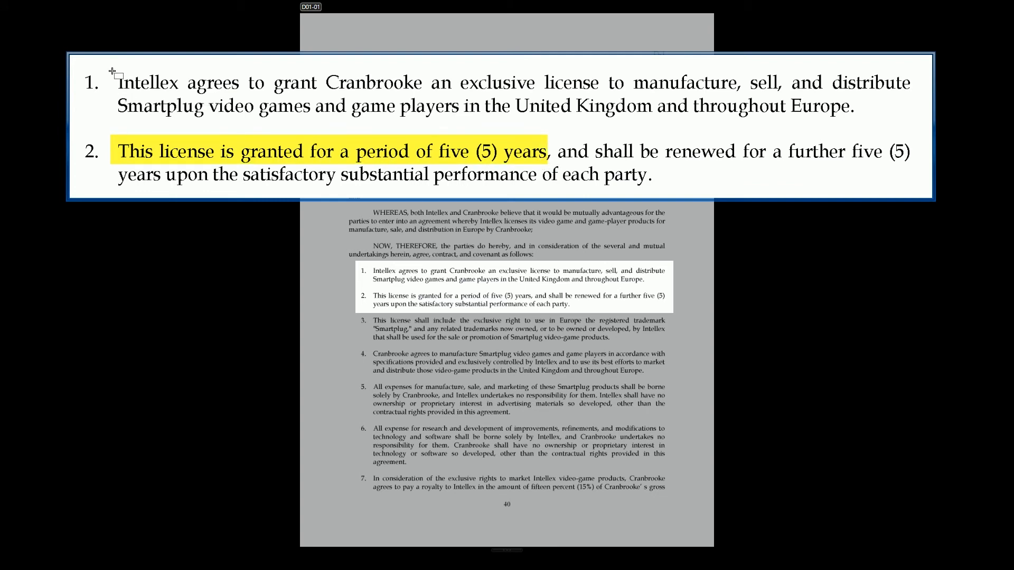
{"action": "left_click_drag", "start_coordinate": [115, 82], "coordinate": [740, 82]}
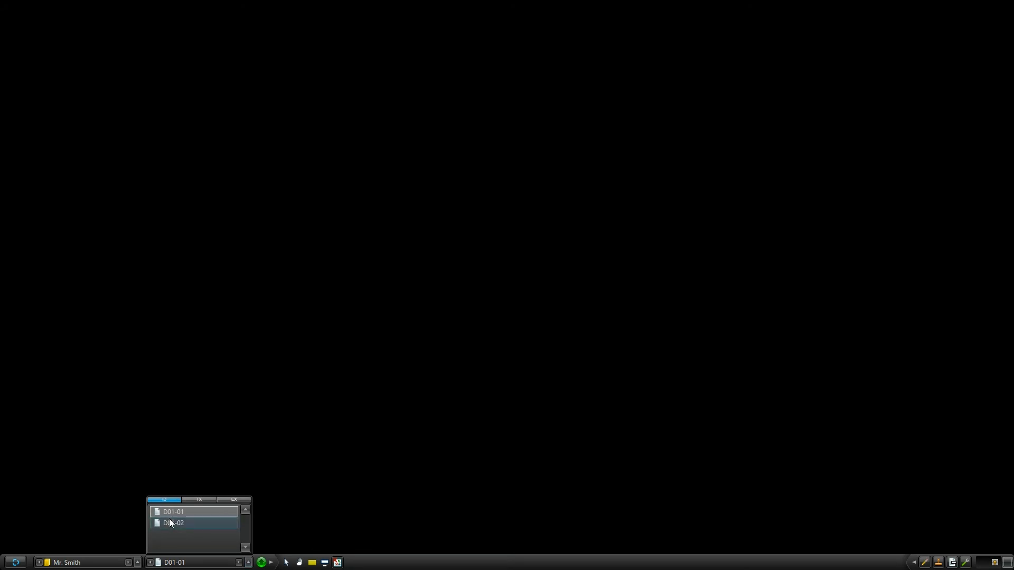
Present exhibit D01-01 from the exhibit list as a clean page.
{"action": "double_click", "coordinate": [173, 512]}
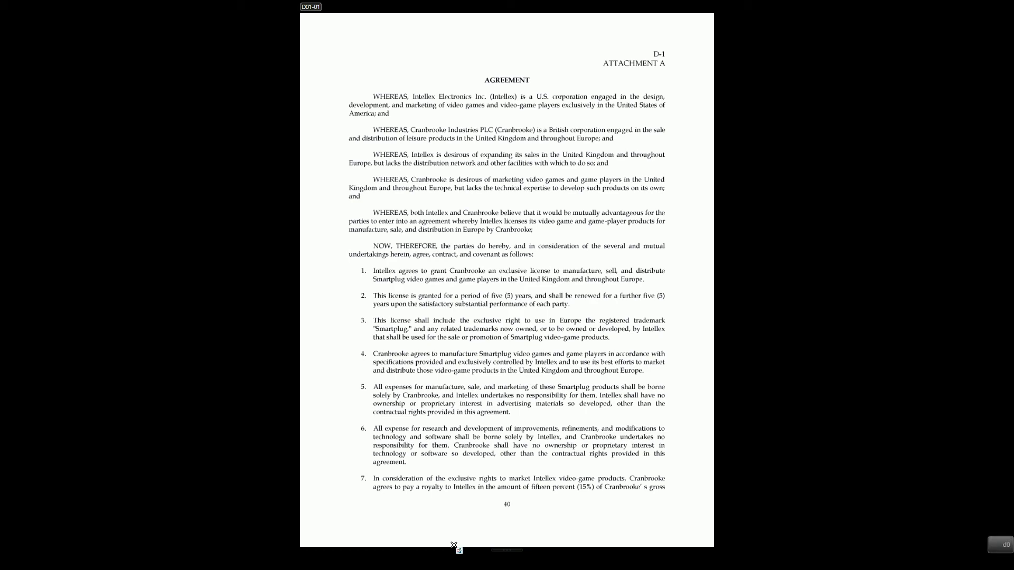
Advance from D01-01 to D01-02, the agreement's signature page.
{"action": "scroll", "scroll_direction": "down", "scroll_amount": 3}
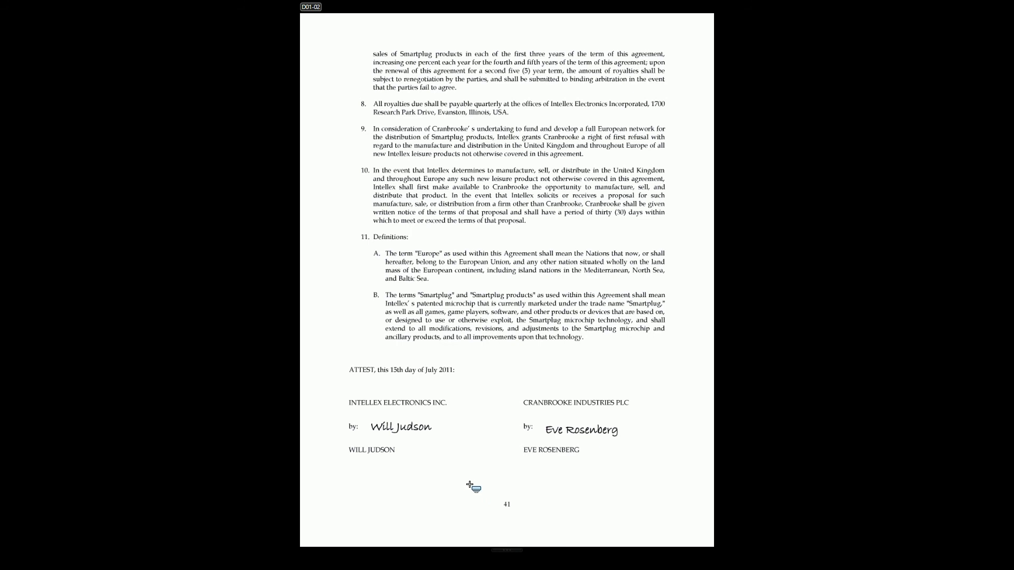
{"action": "mouse_move", "coordinate": [504, 381]}
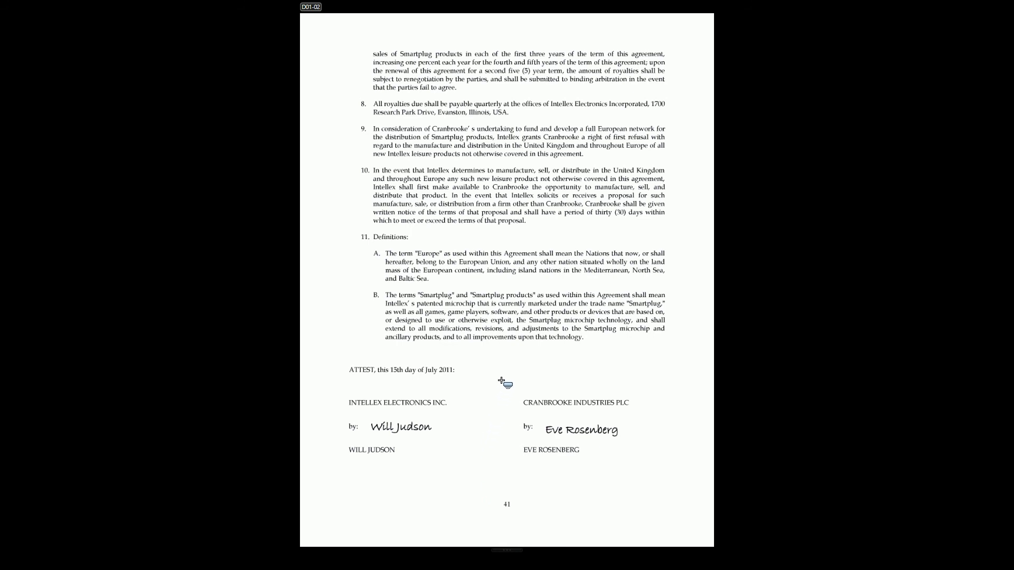
{"action": "left_click_drag", "start_coordinate": [506, 381], "coordinate": [666, 457]}
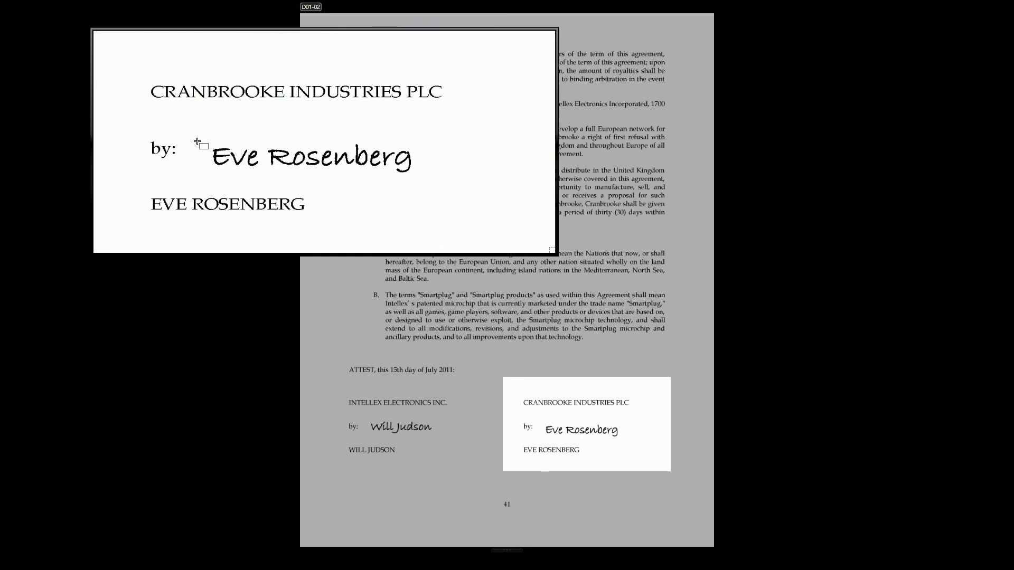
{"action": "left_click_drag", "start_coordinate": [197, 155], "coordinate": [443, 160]}
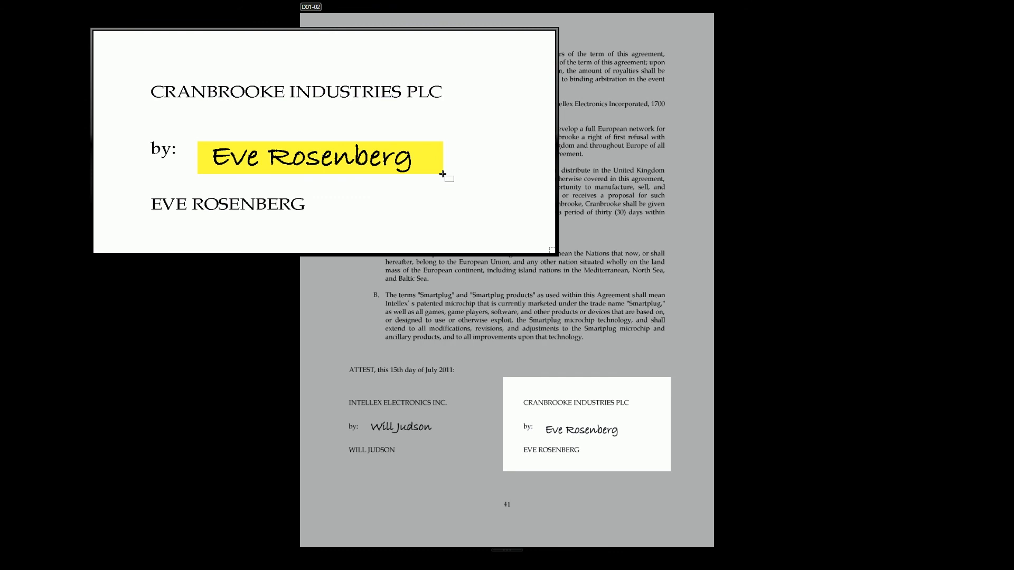